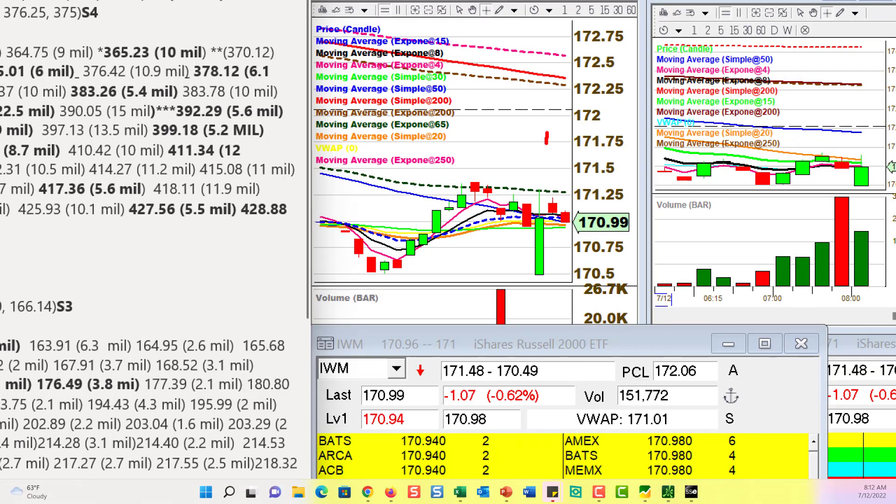
# Step: Switch the linked montage and charts from IWM to QQQ
pyautogui.moveTo(547, 135); pyautogui.dragTo(542, 79)
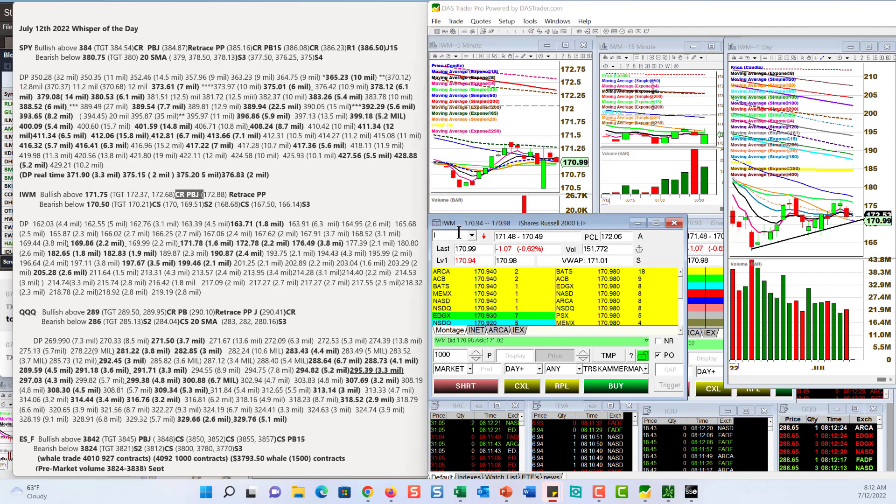
pyautogui.write('QQQ')
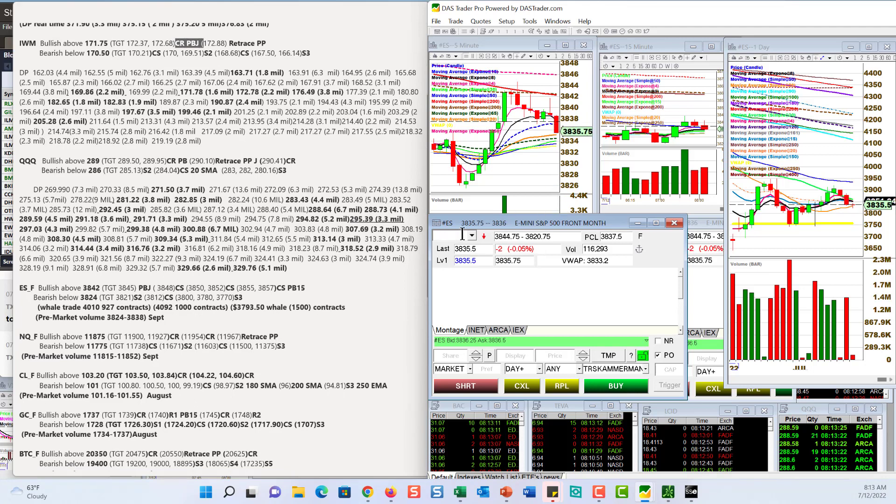
# Step: Load NQ on the DAS charts, mark the 11927 note level, and begin entering #CRD
pyautogui.write('NQ')
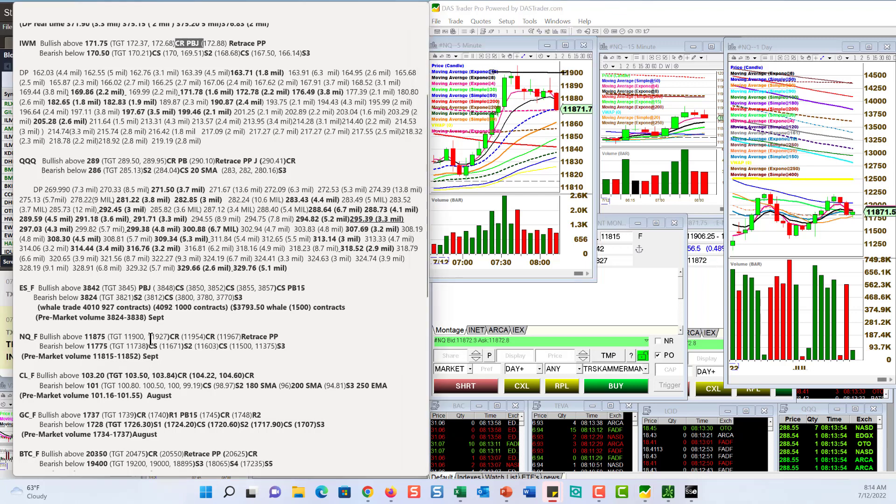
pyautogui.doubleClick(170, 337)
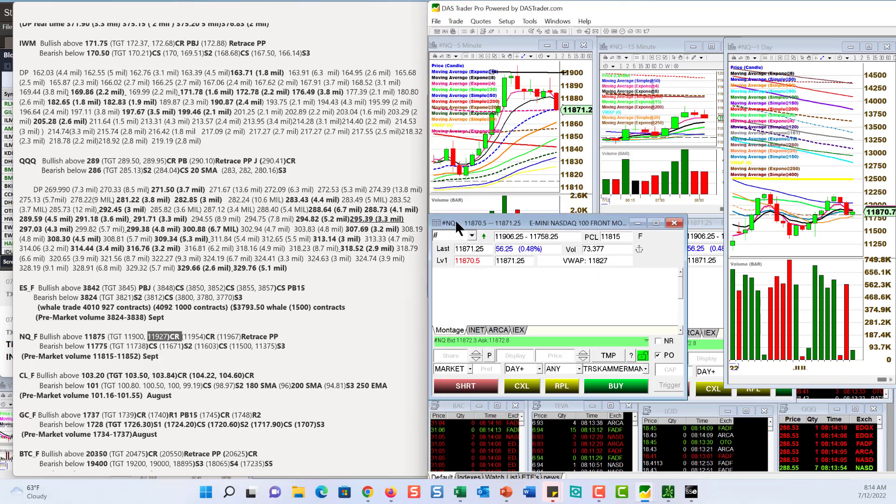
pyautogui.write('#CRD')
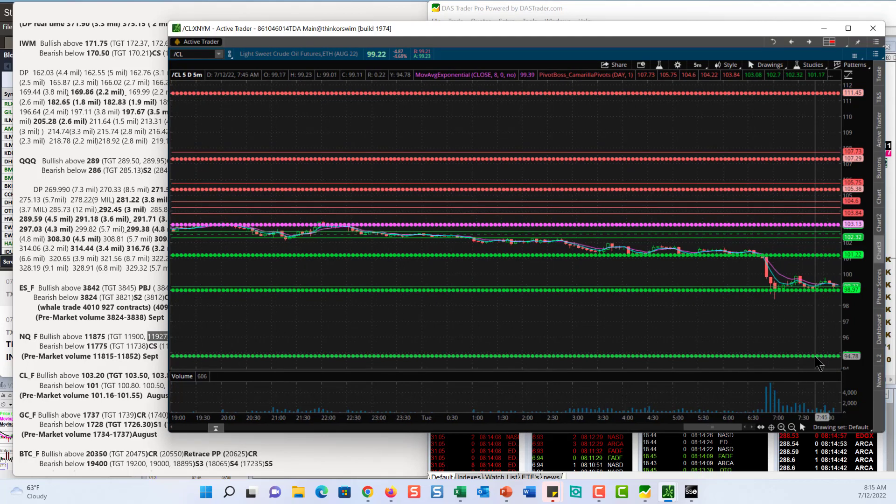
pyautogui.click(847, 28)
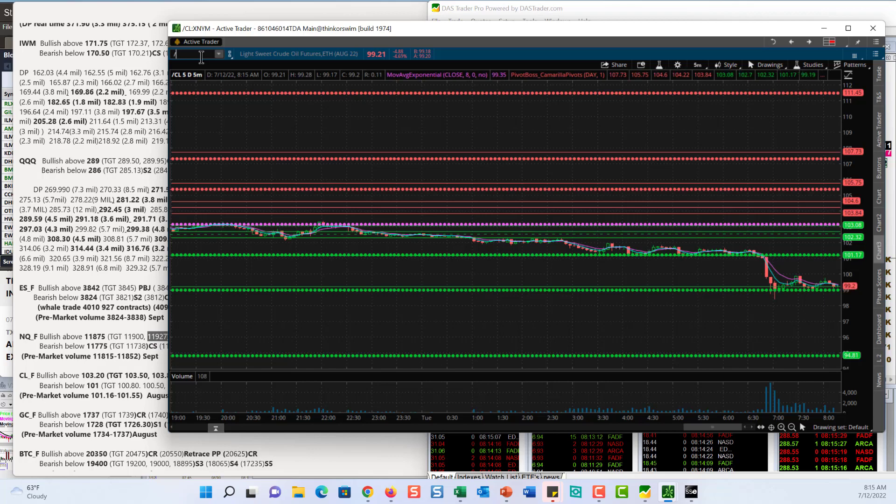
# Step: Load Gold futures /GC on the thinkorswim chart
pyautogui.write('/GC')
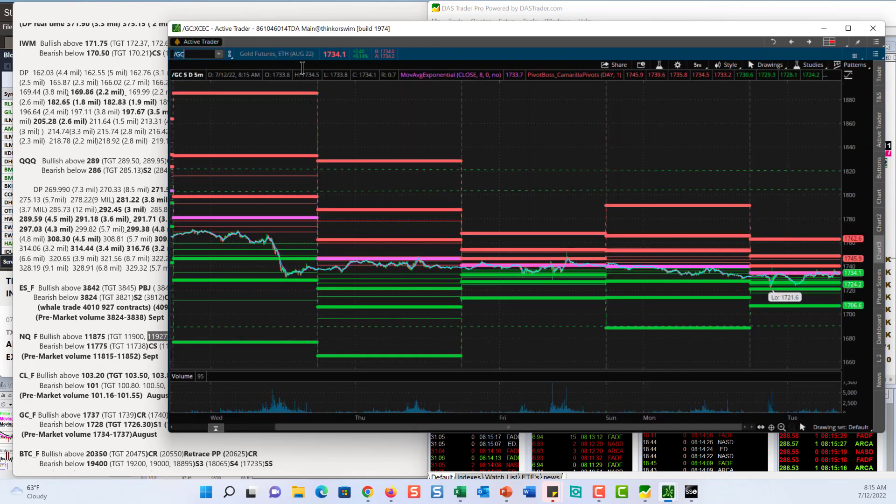
pyautogui.click(781, 427)
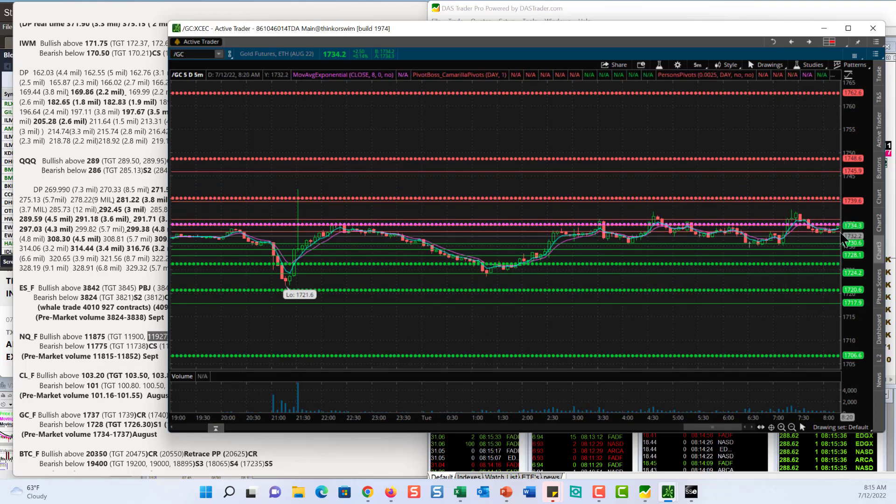
pyautogui.moveTo(848, 262)
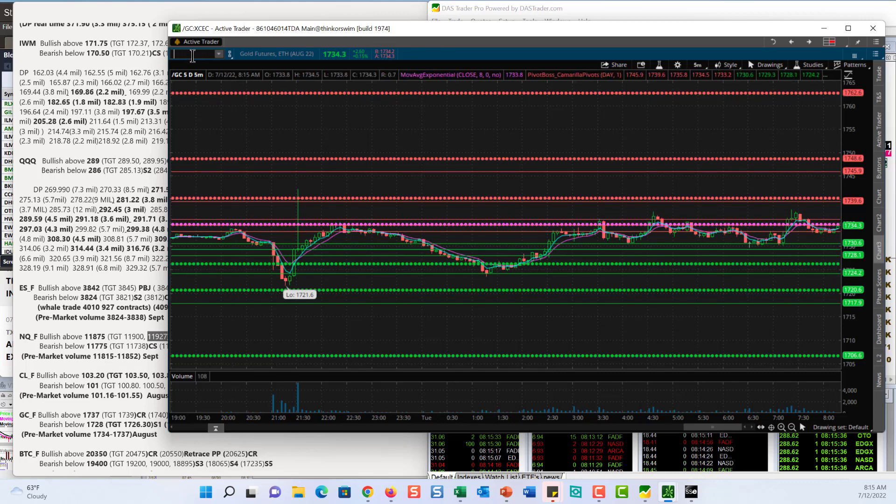
# Step: Chart Bitcoin futures /BTC and mark the 20476 and 18893 levels in red
pyautogui.write('/BTC')
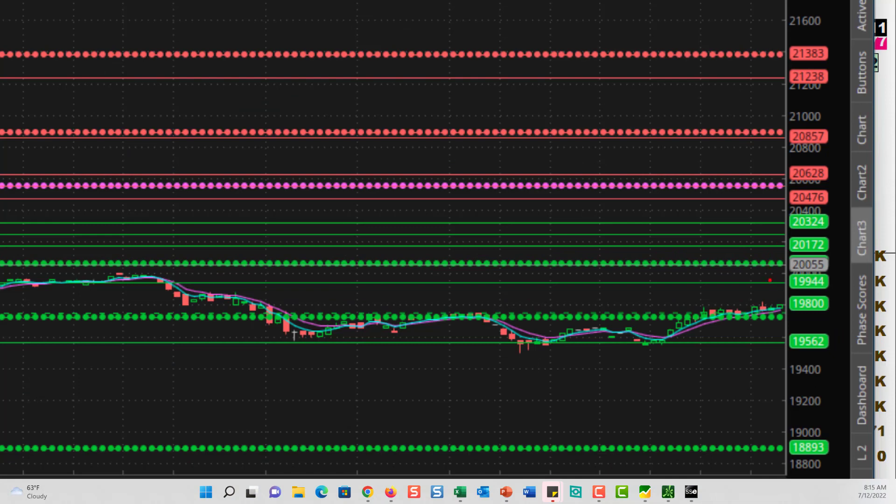
pyautogui.moveTo(766, 280); pyautogui.dragTo(760, 223)
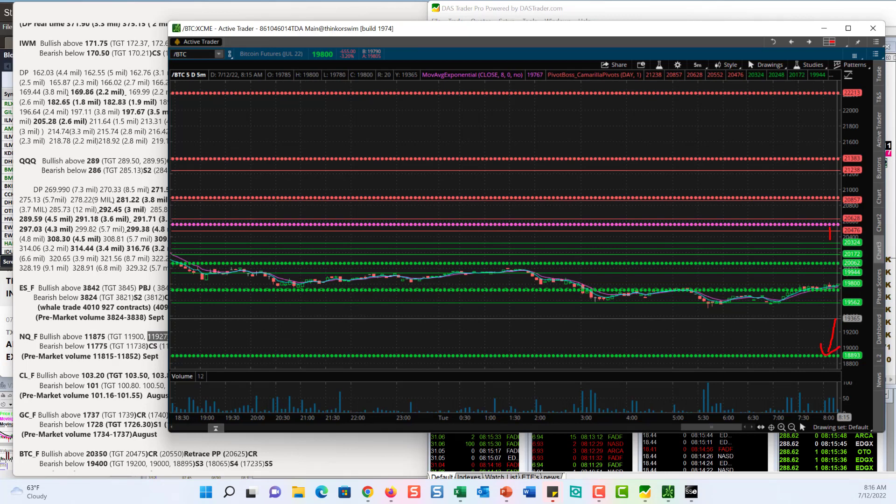
pyautogui.moveTo(799, 302); pyautogui.dragTo(825, 226)
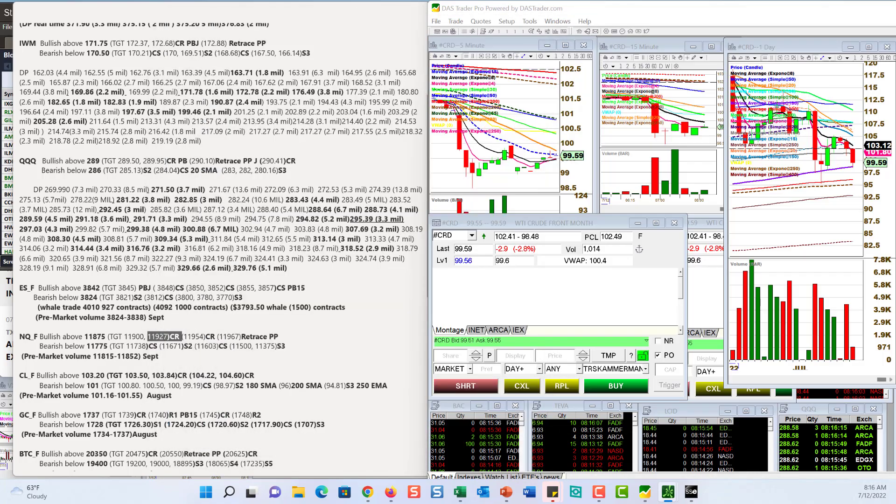
# Step: Scroll the notes to the stock list and load BP in the montage
pyautogui.scroll(-3)
pyautogui.write('NVDA')
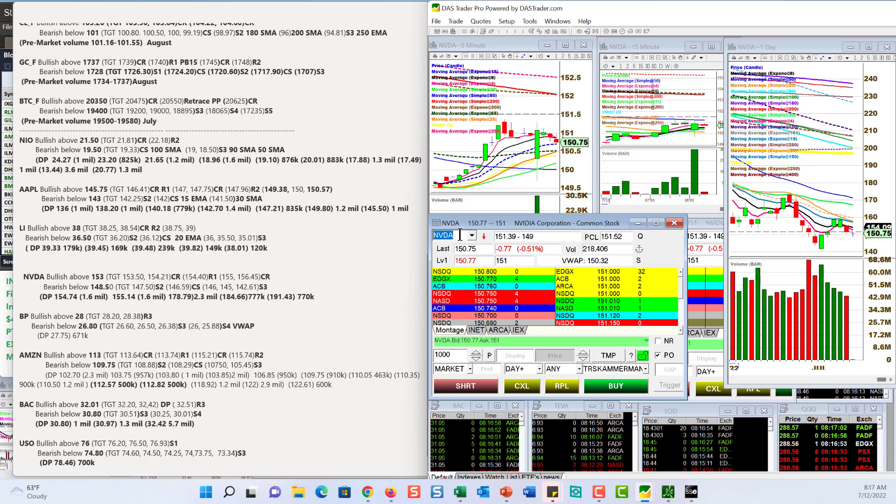
pyautogui.write('BP')
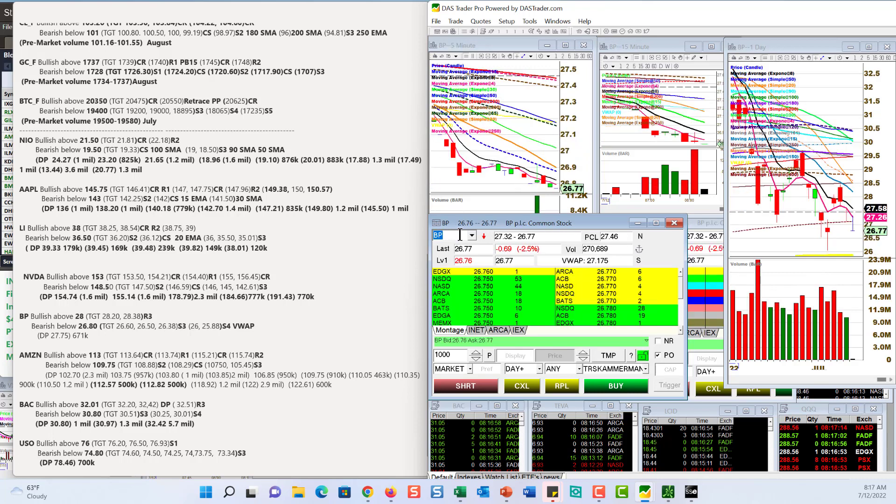